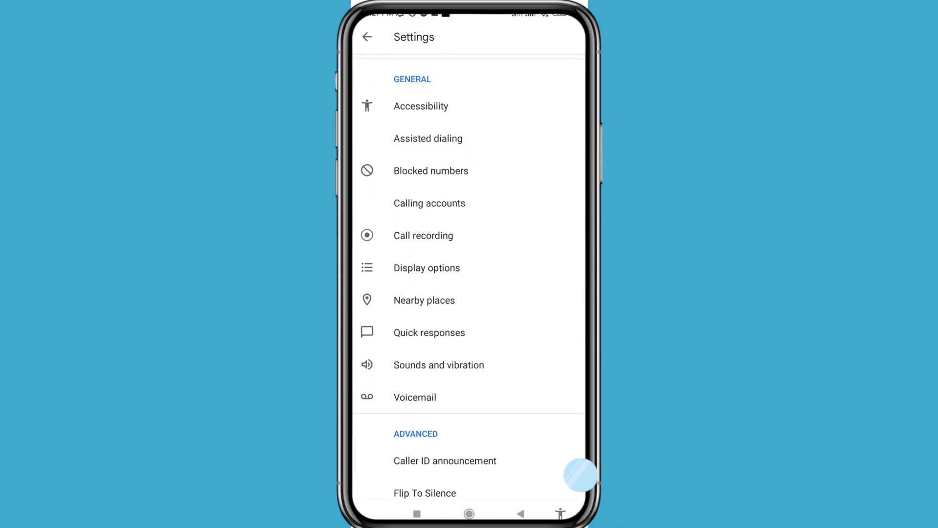
Glance at Call recording settings, then back out to the Recents call list.
click(423, 236)
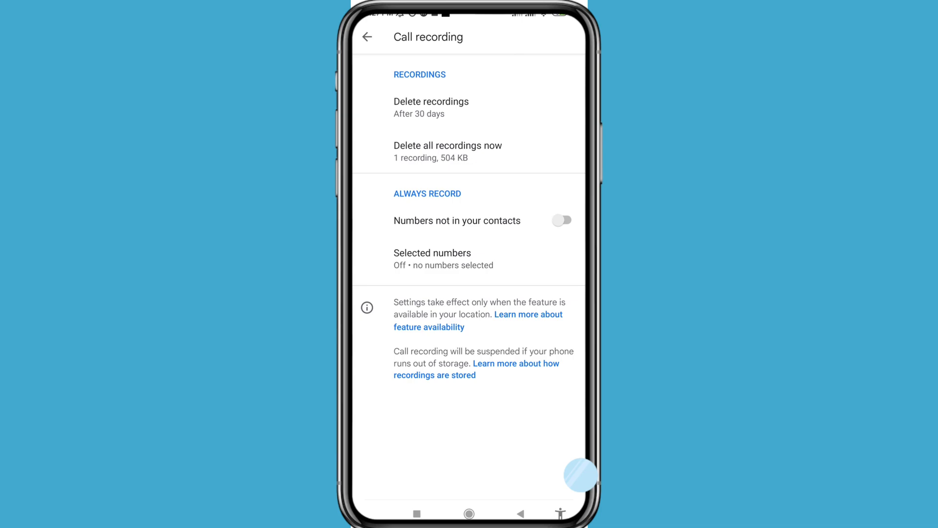
click(369, 37)
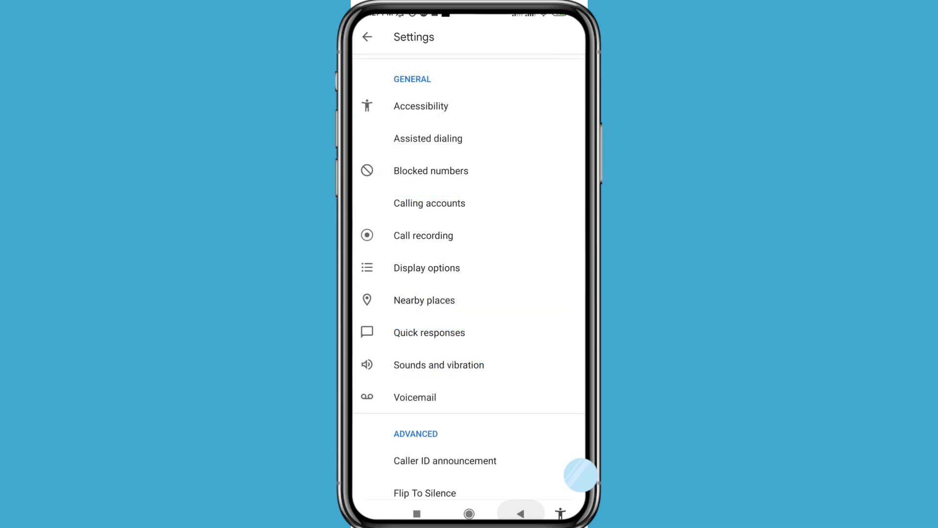
click(367, 37)
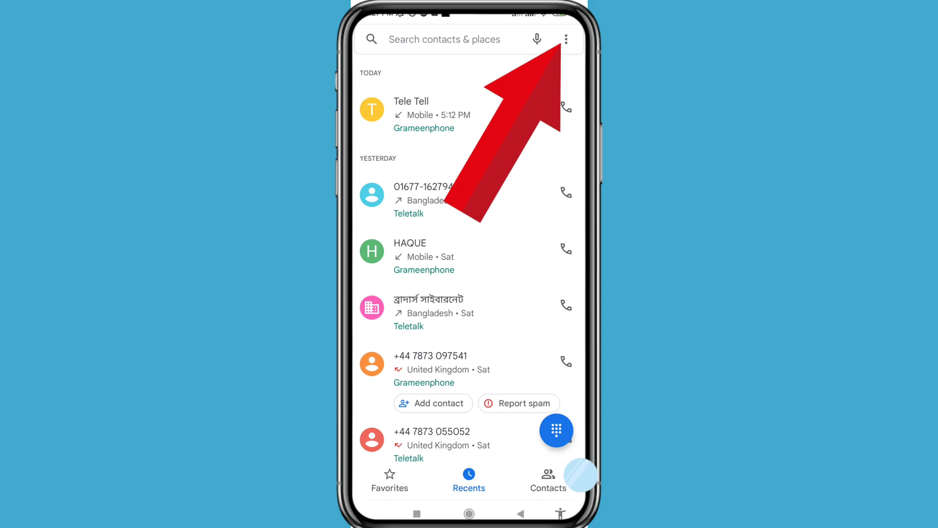
Reach the Phone app's Settings screen from the three-dot menu.
click(566, 39)
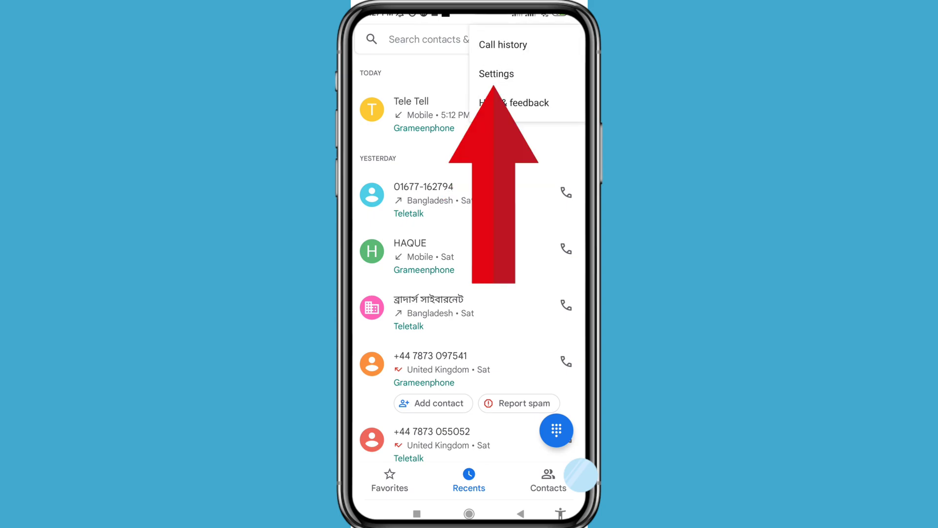
click(496, 74)
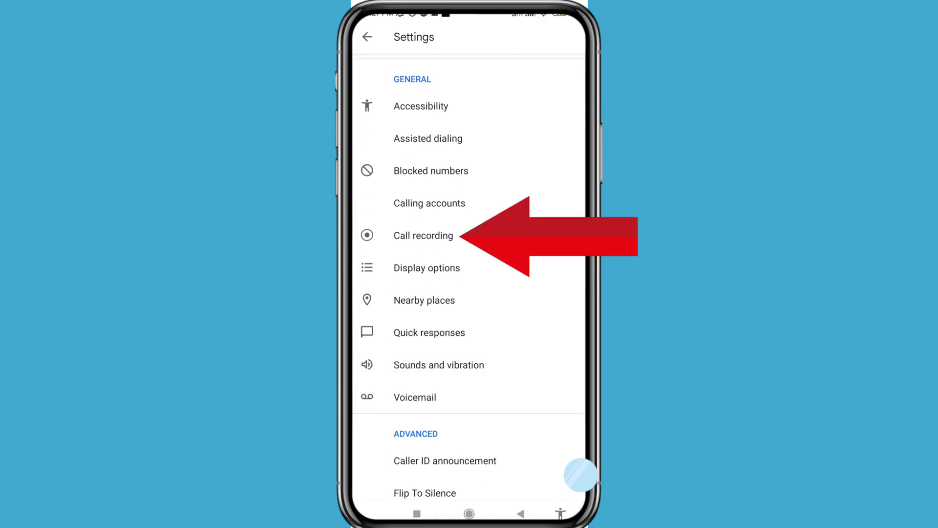
Enable 'Numbers not in your contacts' recording and confirm Always record.
click(423, 236)
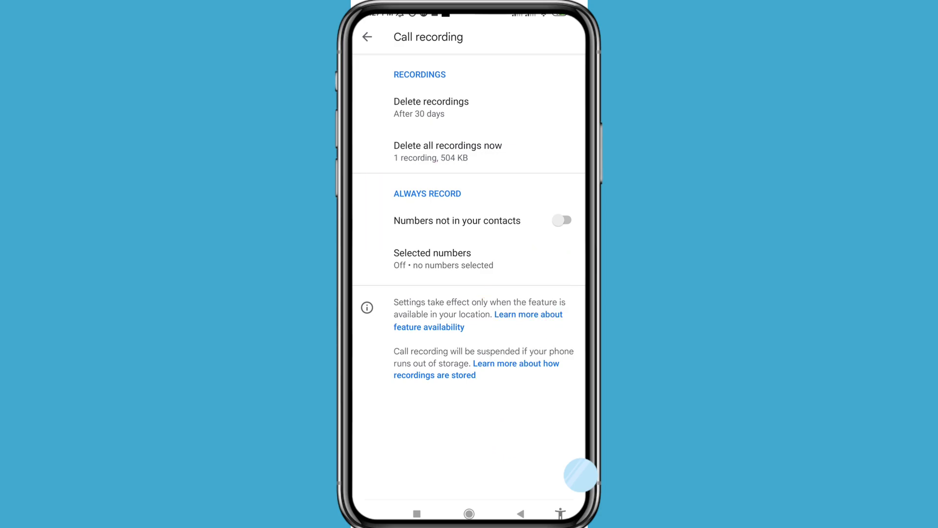
click(563, 219)
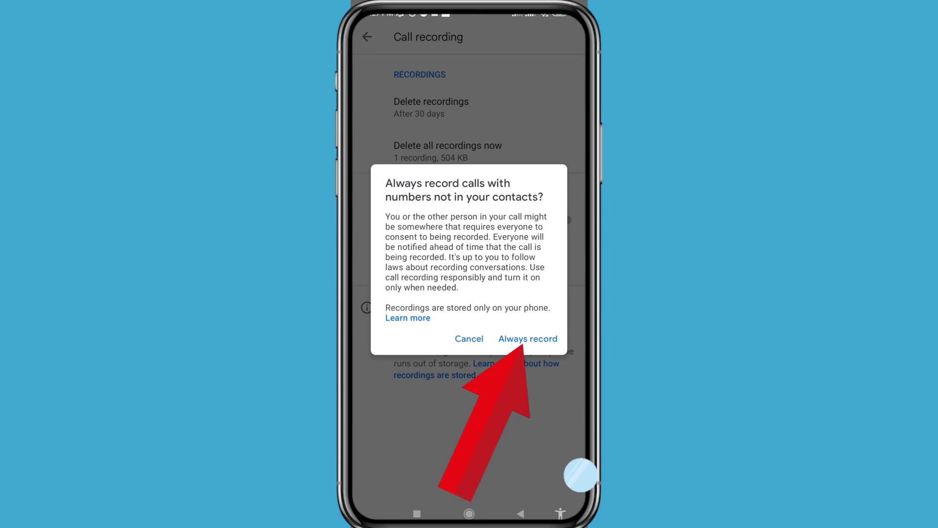
click(527, 338)
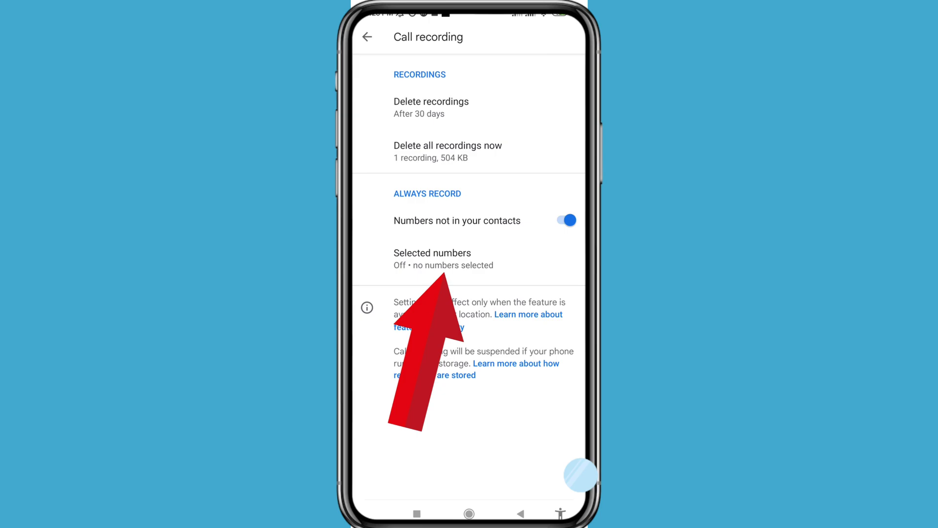
Enable 'Always record selected numbers', confirm consent, and start choosing a contact.
click(432, 253)
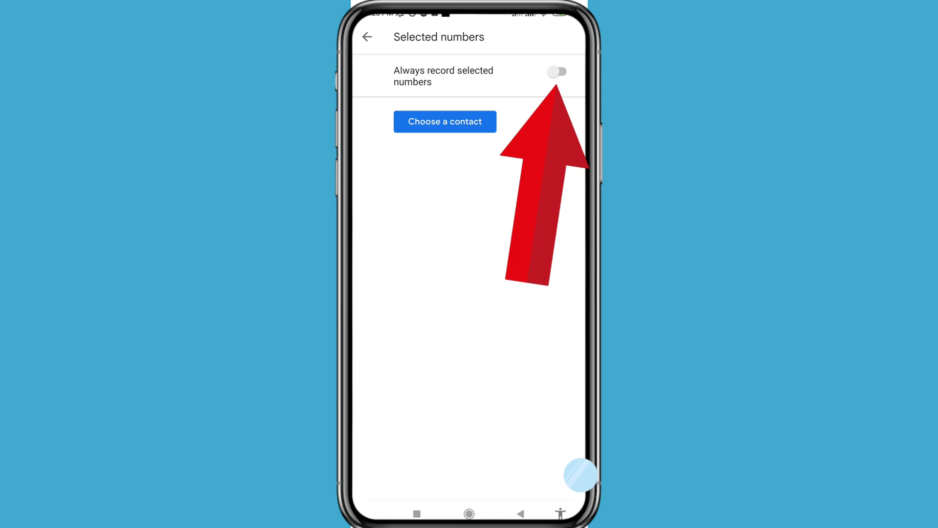
click(558, 73)
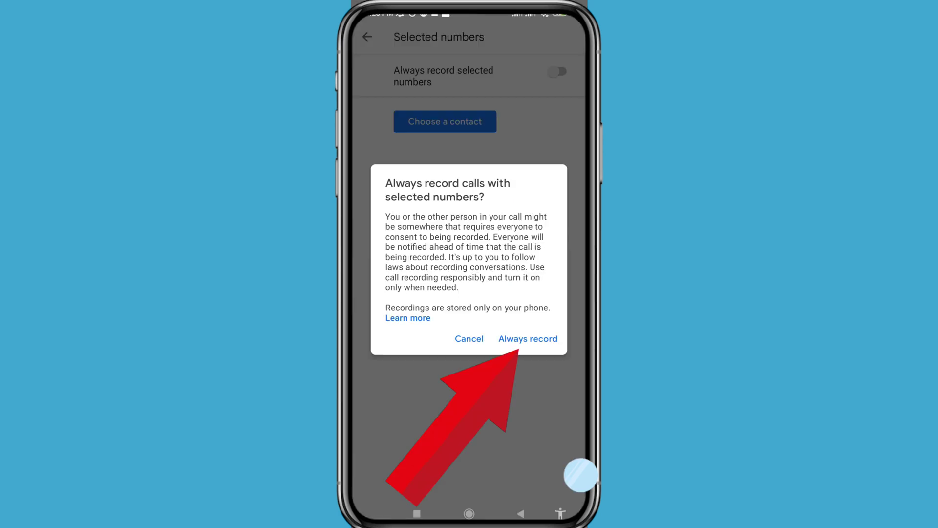
click(528, 338)
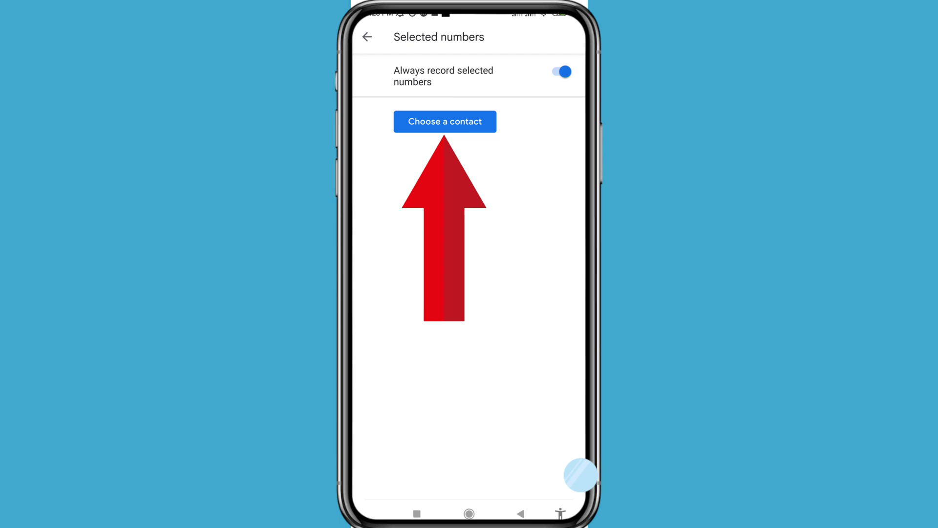
click(445, 121)
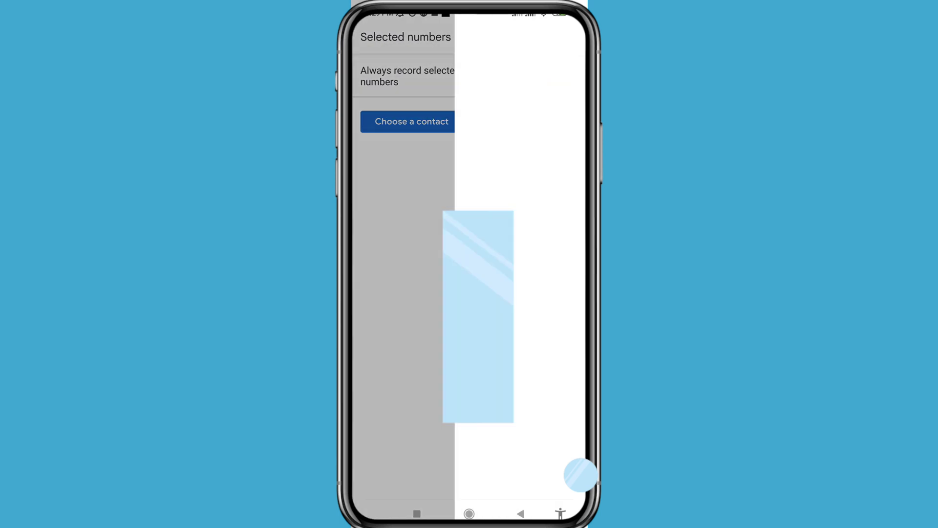
click(410, 122)
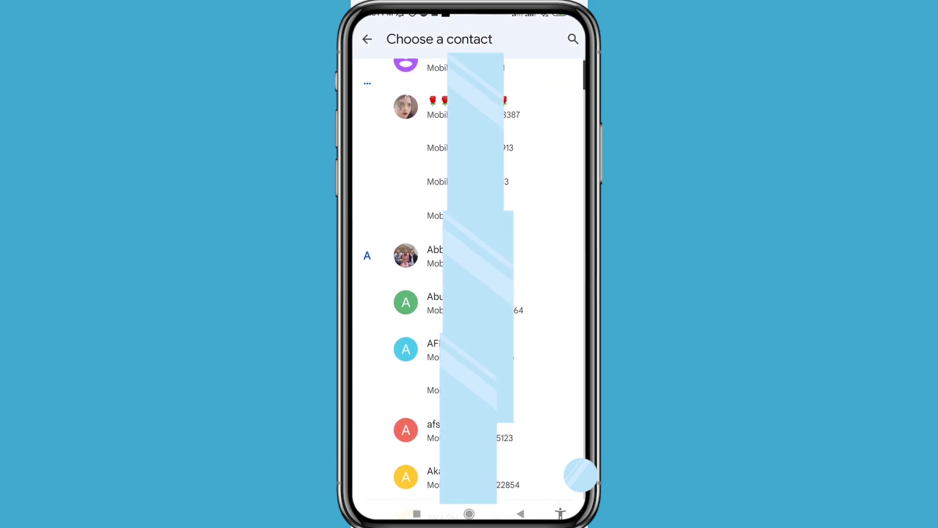
Add a contact from the list to the always-recorded selected numbers.
click(405, 107)
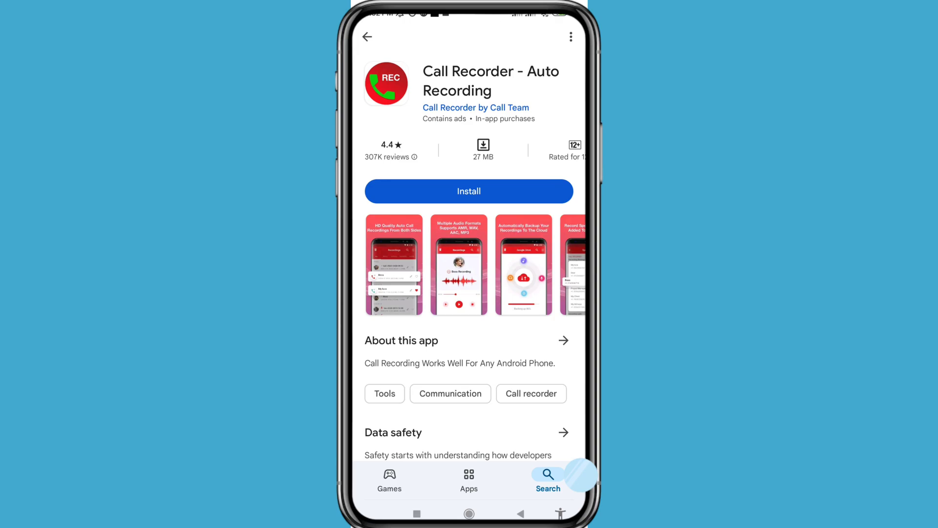
Install Call Recorder - Auto Recording from the Play Store and launch it.
click(469, 192)
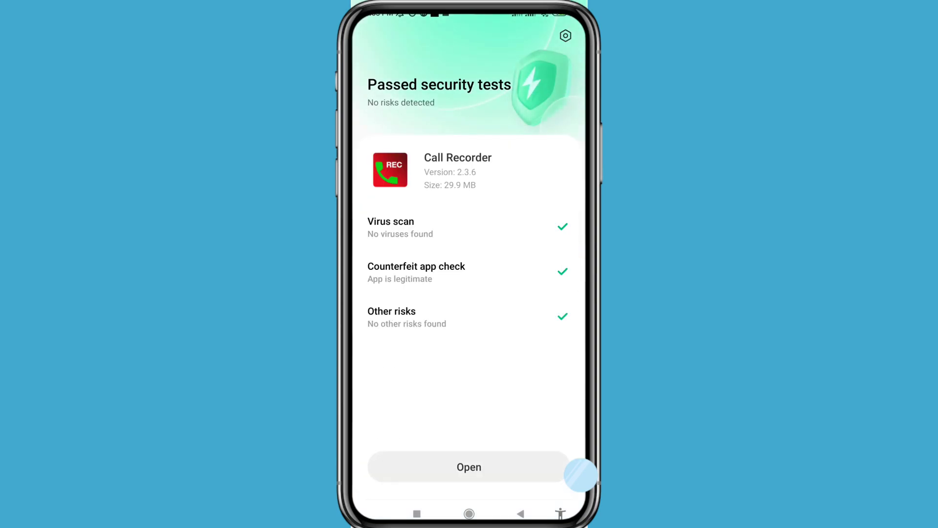
click(469, 466)
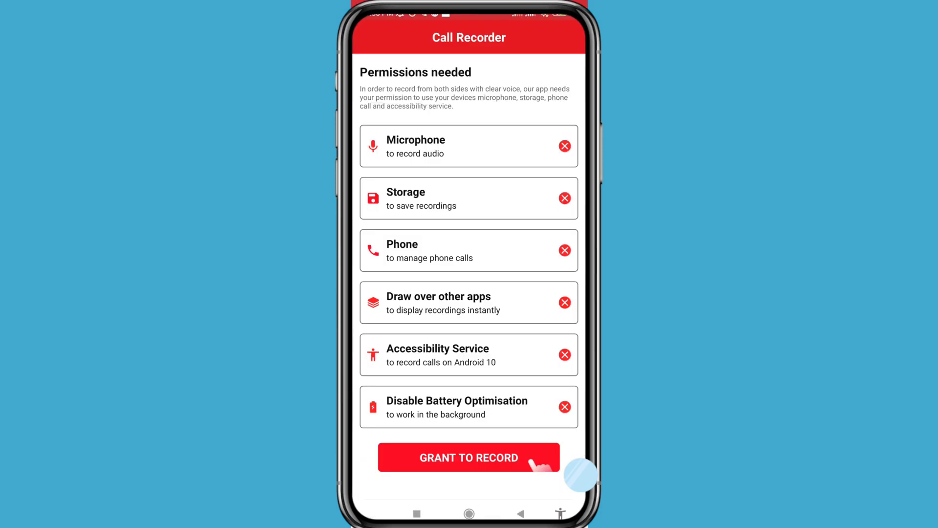
Grant microphone while-in-use, media access and overlay permissions, reaching Call Recorder's main dialer.
click(469, 457)
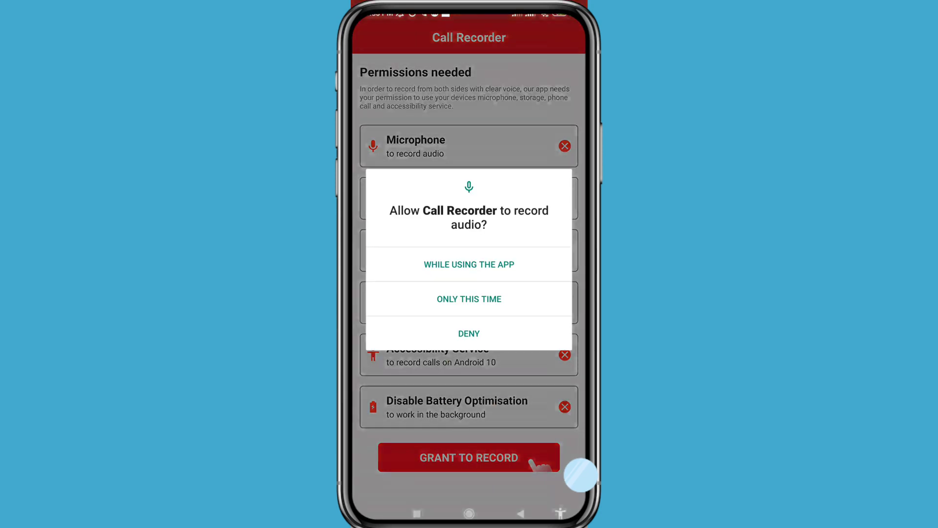
click(469, 264)
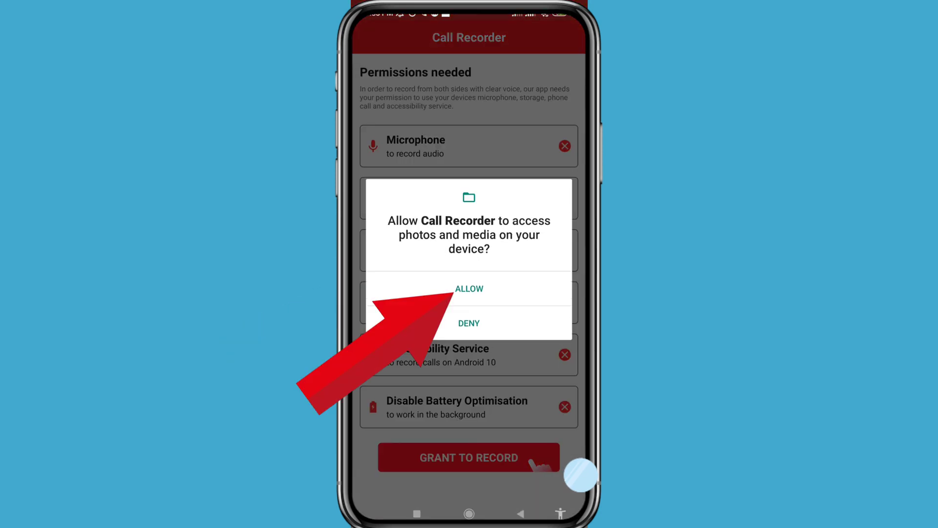
click(469, 288)
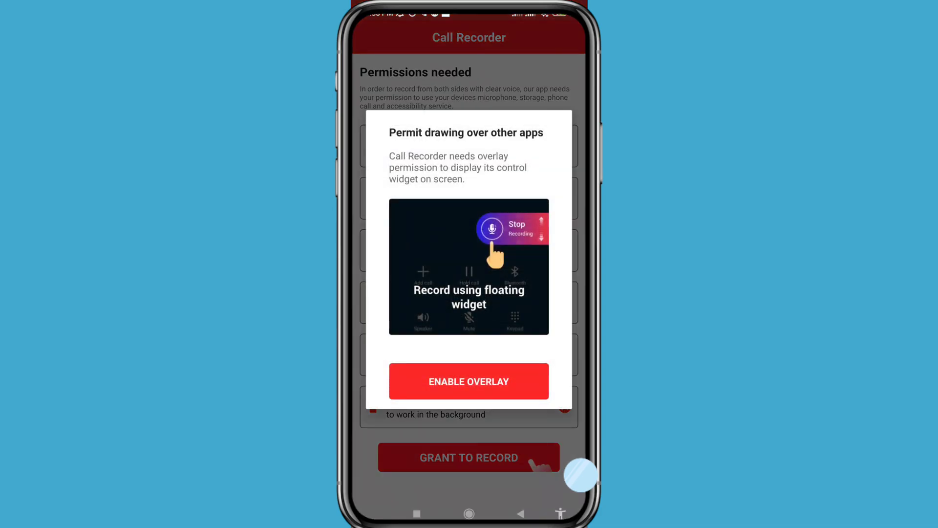
click(469, 381)
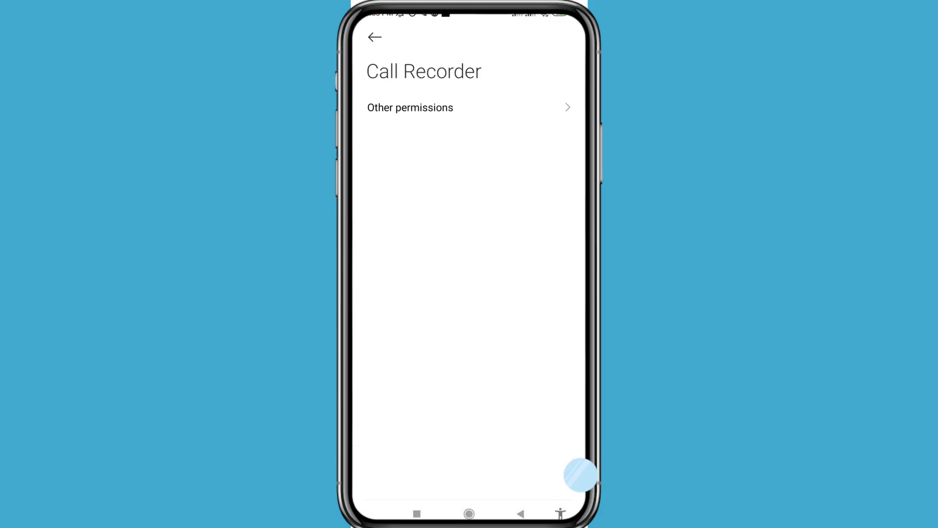
click(411, 108)
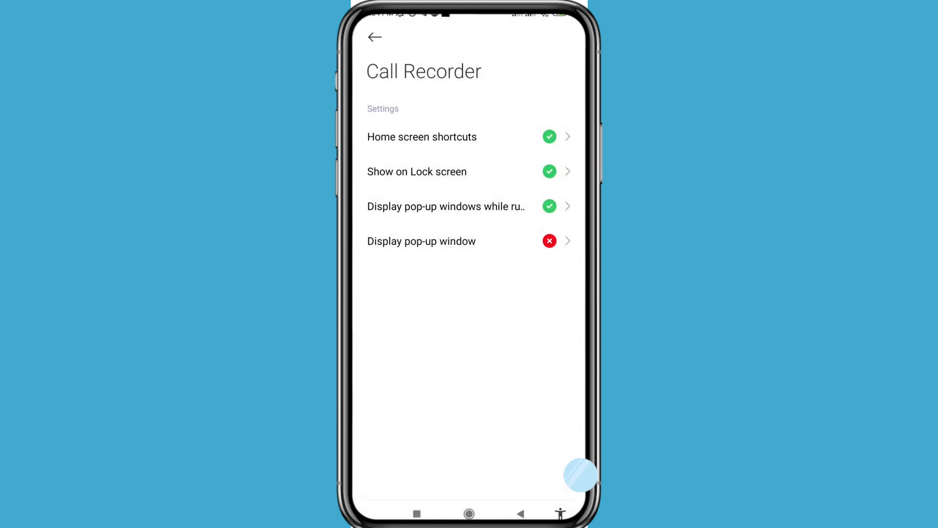
click(380, 38)
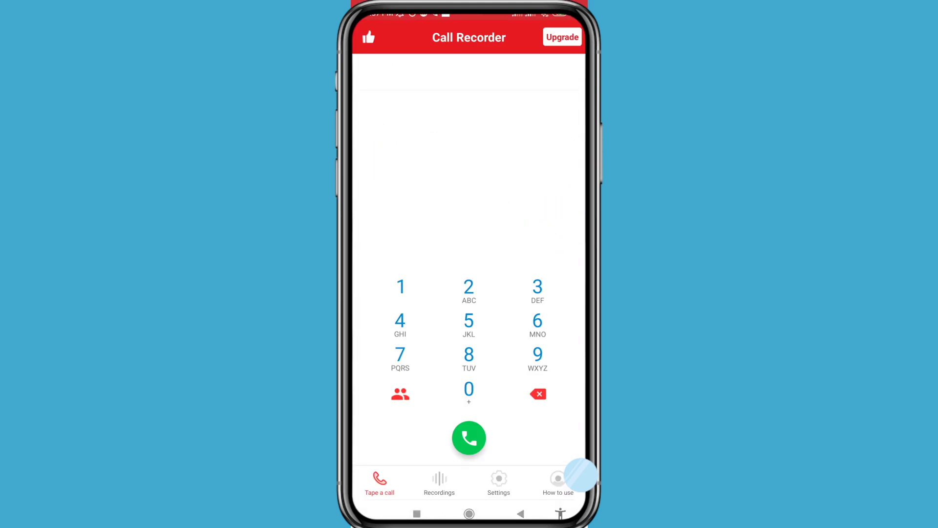